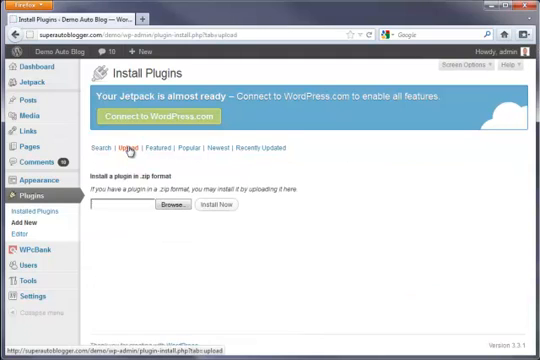
# Step: Install the WP Pintrest plugin from wp-pintrest.zip and activate it
pyautogui.click(192, 204)
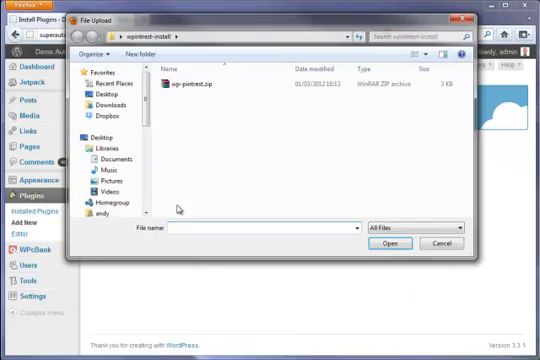
pyautogui.click(200, 88)
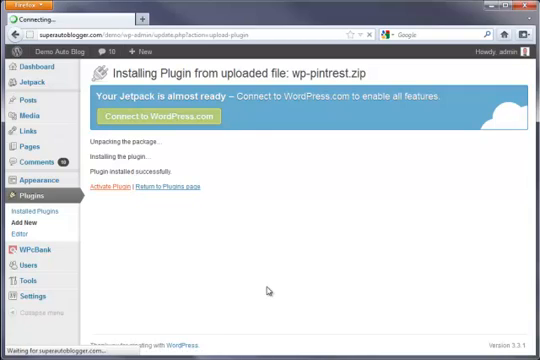
pyautogui.click(124, 188)
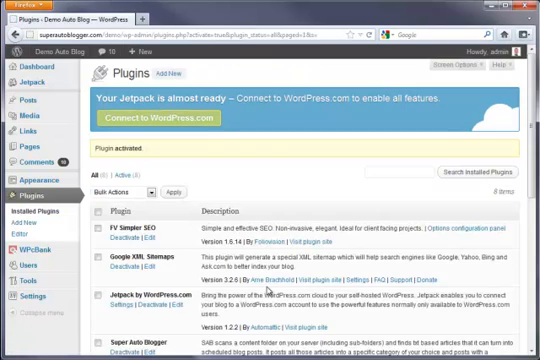
# Step: Scroll through the WP Pintrest settings page and its shortcode instructions
pyautogui.scroll(-3)
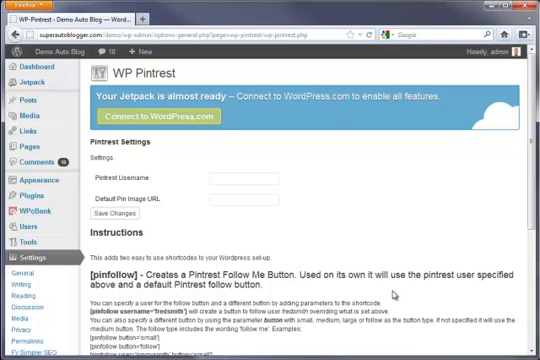
pyautogui.scroll(-3)
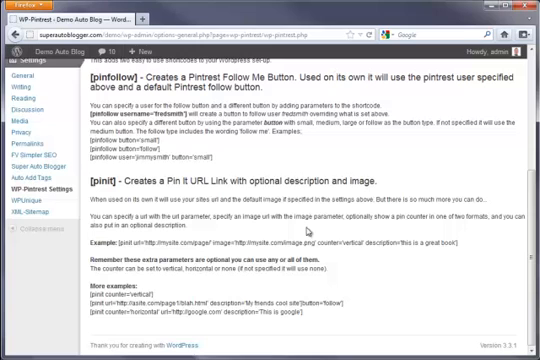
pyautogui.moveTo(252, 276)
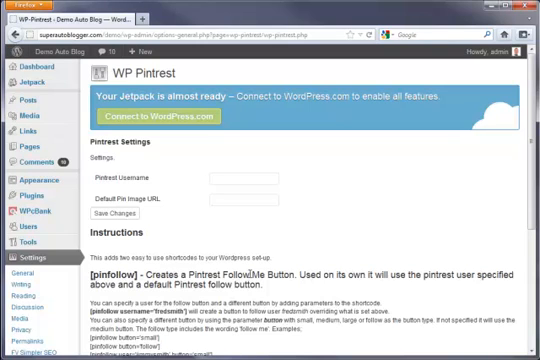
pyautogui.scroll(-3)
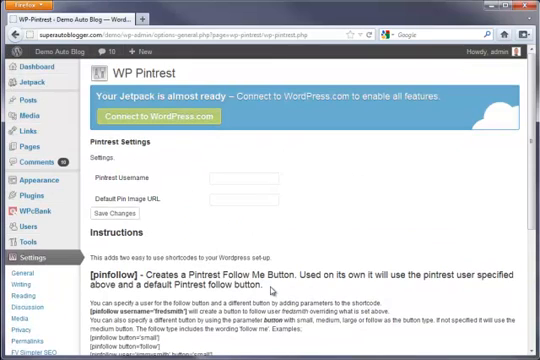
# Step: Enter the Pinterest username and default pin image URL, save, and go to All Posts
pyautogui.click(244, 178)
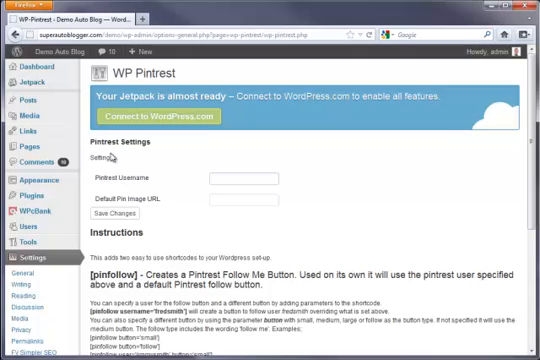
pyautogui.moveTo(248, 232)
pyautogui.write('netodex')
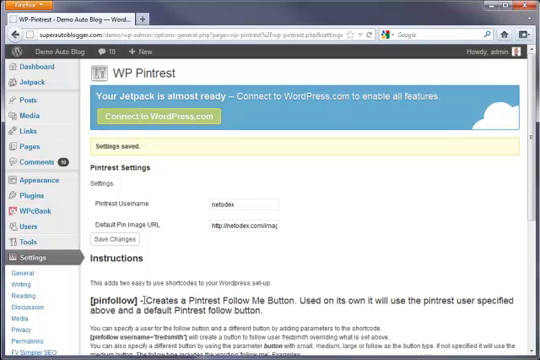
pyautogui.scroll(-3)
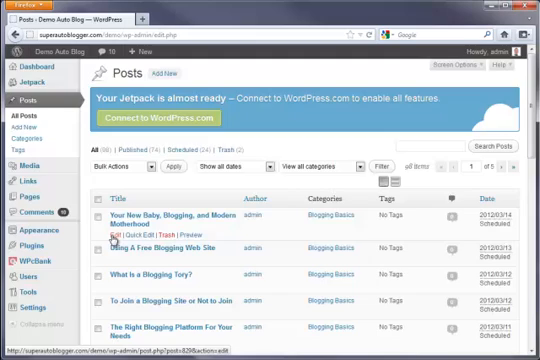
# Step: Edit the post 'Your New Baby, Blogging, and Modern Motherhood' and change its publish month
pyautogui.scroll(-3)
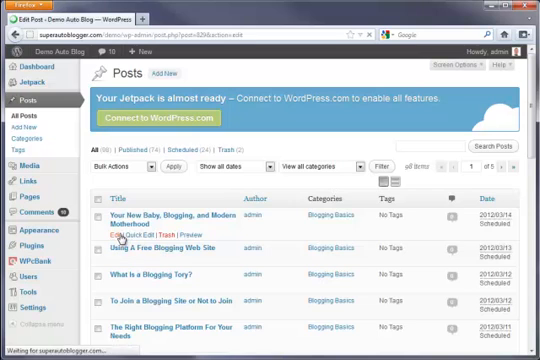
pyautogui.click(164, 198)
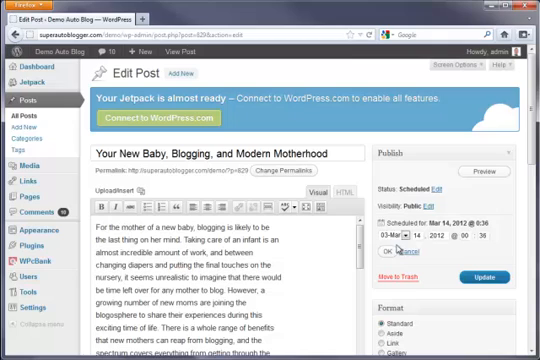
pyautogui.click(390, 236)
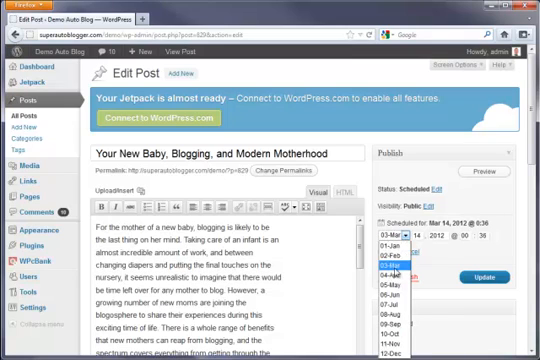
pyautogui.click(392, 238)
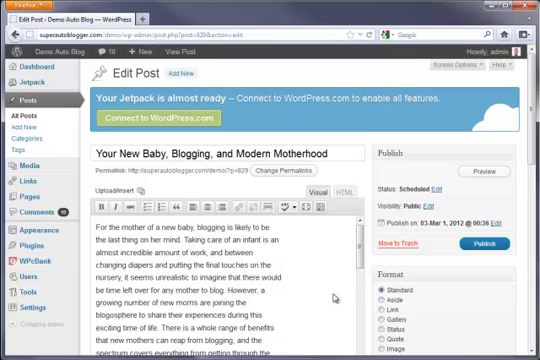
# Step: Add a [pinfollow button="small"] shortcode on a new line at the end of the post
pyautogui.scroll(-3)
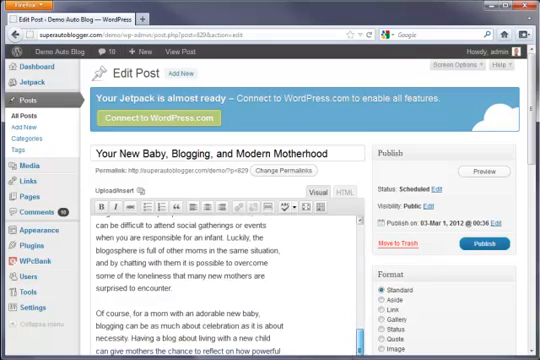
pyautogui.scroll(-3)
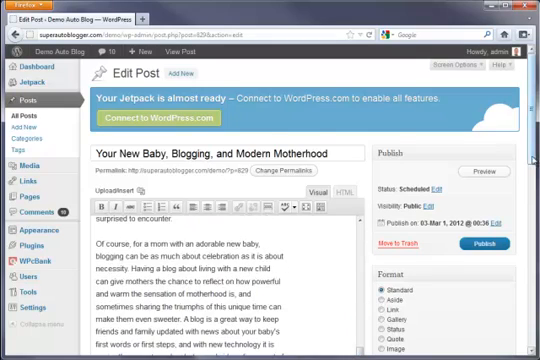
pyautogui.scroll(-3)
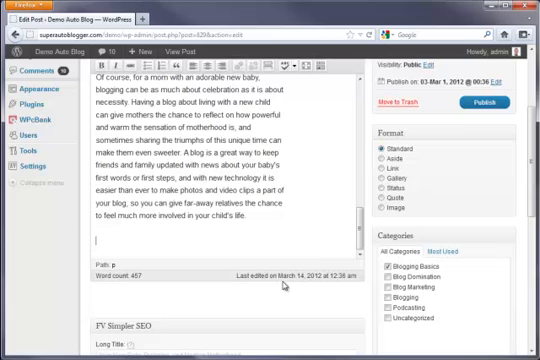
pyautogui.write('[p]')
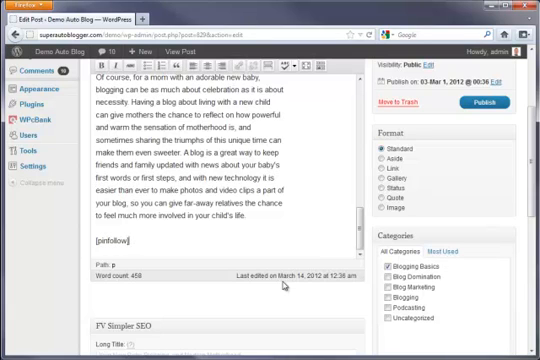
pyautogui.scroll(-3)
pyautogui.write(' button="')
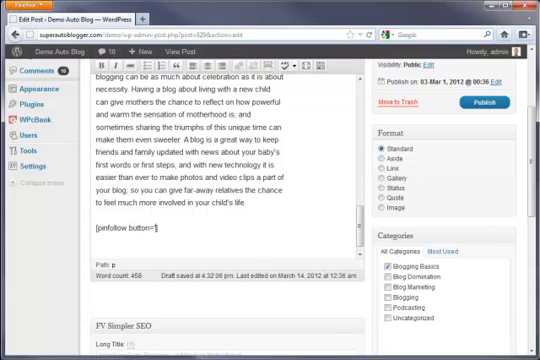
# Step: Try the pinfollow shortcode with button large and user fred smith, then clear it
pyautogui.write("small']")
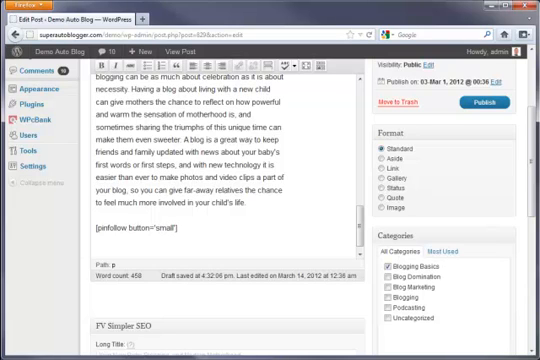
pyautogui.doubleClick(164, 228)
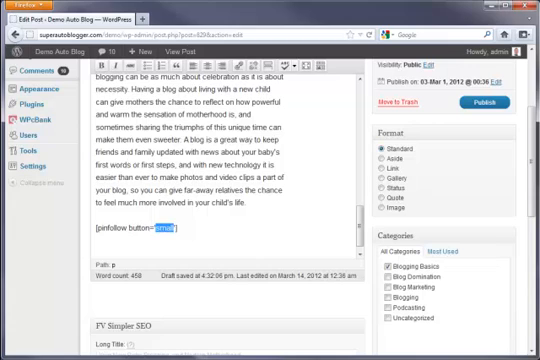
pyautogui.write('large')
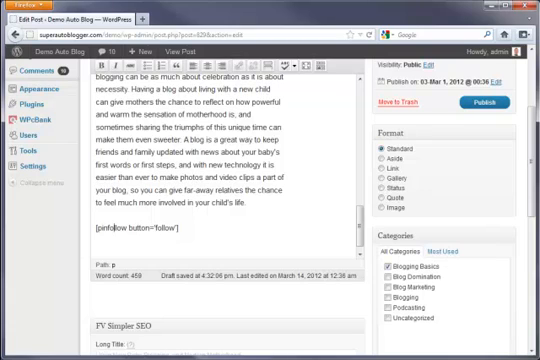
pyautogui.moveTo(288, 234)
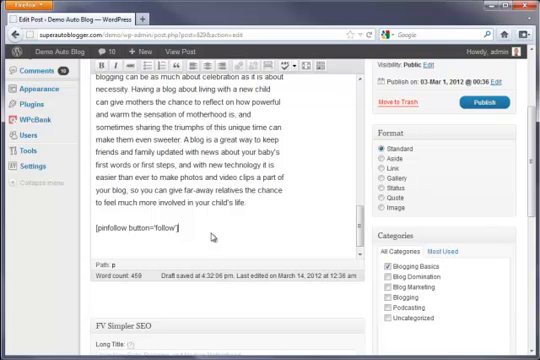
pyautogui.moveTo(414, 212)
pyautogui.write(' user="')
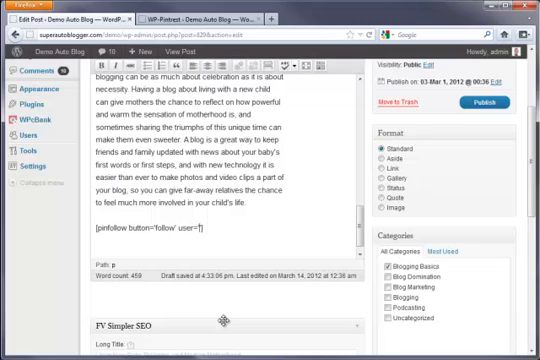
pyautogui.write('fred')
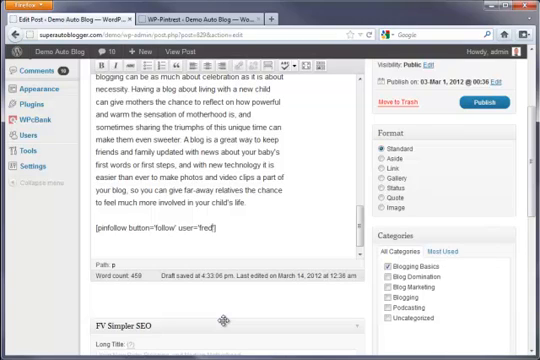
pyautogui.write('smith')
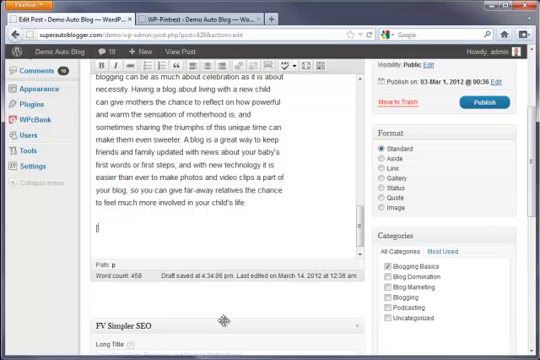
pyautogui.write('[pint]')
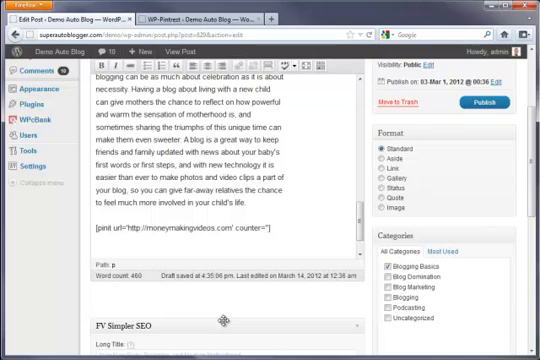
pyautogui.write('horizont')
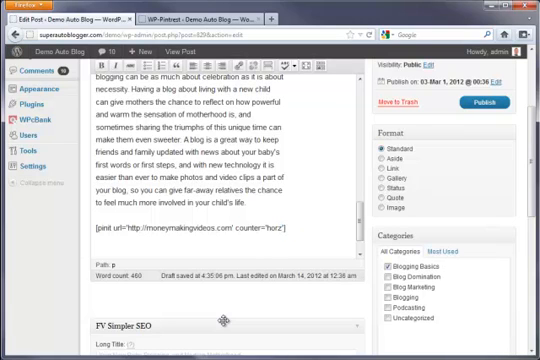
pyautogui.press('BackSpace')
pyautogui.write('none')
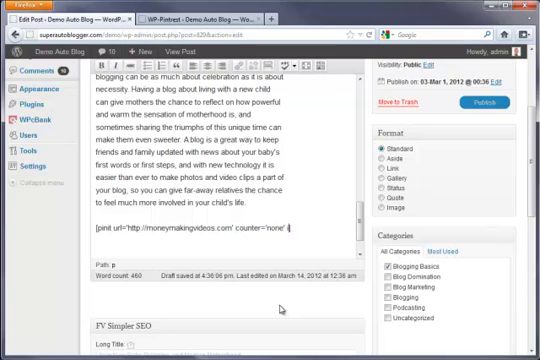
pyautogui.write("image='")
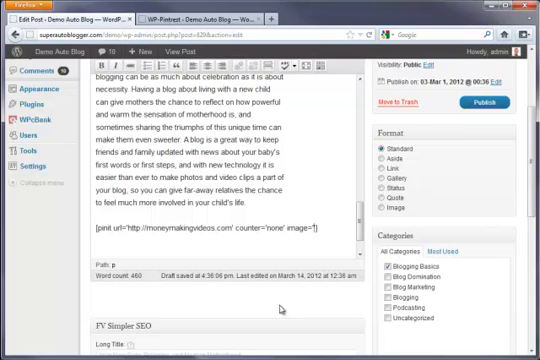
pyautogui.write('http://')
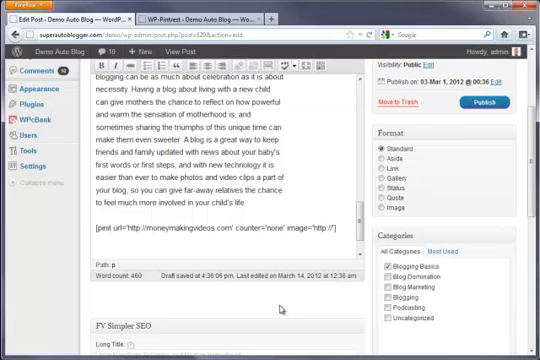
pyautogui.write('mysit')
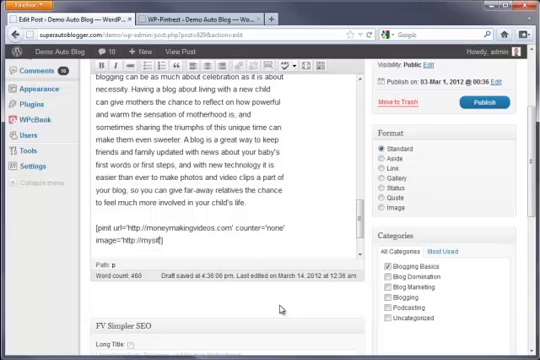
pyautogui.write('/mysite.com/')
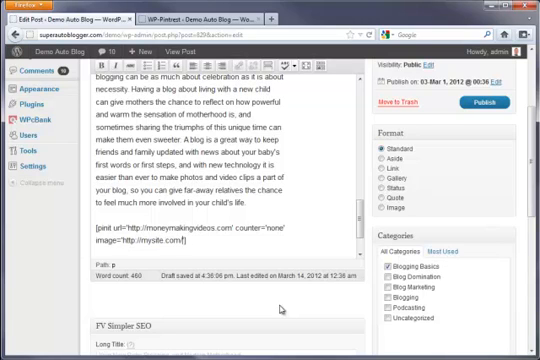
pyautogui.write('images/]')
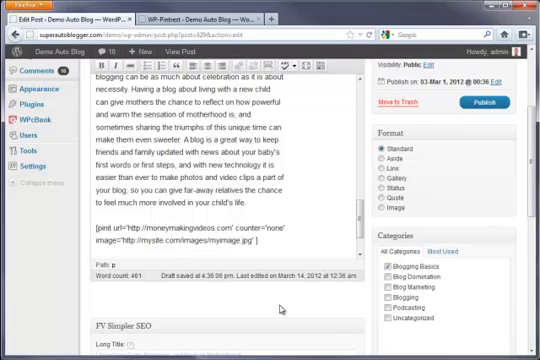
pyautogui.write("description='")
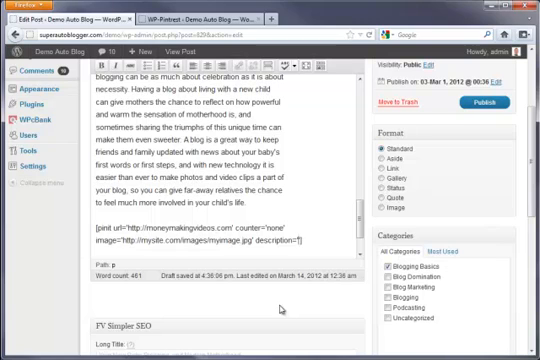
pyautogui.write('Check this site out!')
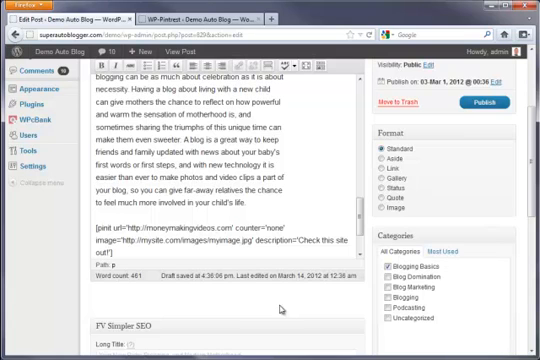
pyautogui.scroll(-3)
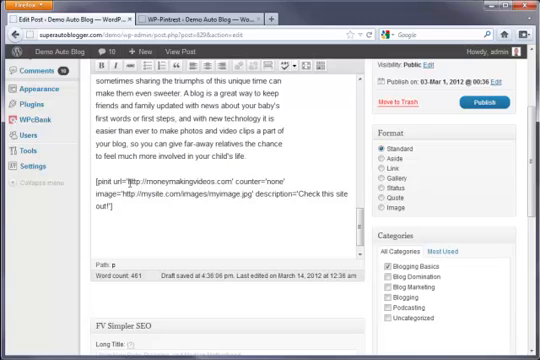
pyautogui.moveTo(192, 236)
pyautogui.write("[pinit counter='none' url='http://moneymakingvideos.com")
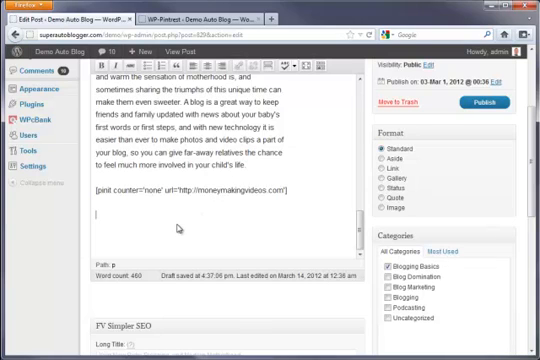
# Step: Replace the shortcode with [pinfollow button="follow"], publish the post and view it live
pyautogui.moveTo(152, 188); pyautogui.dragTo(284, 188)
pyautogui.write("[pinfollow button='follow")
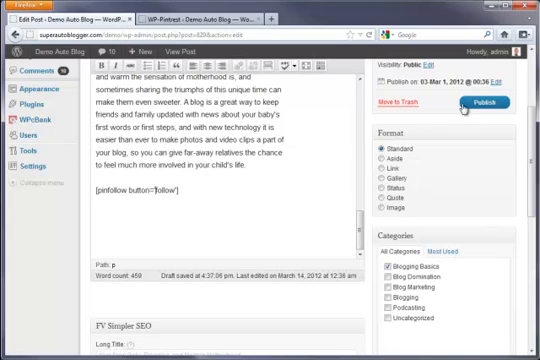
pyautogui.click(480, 102)
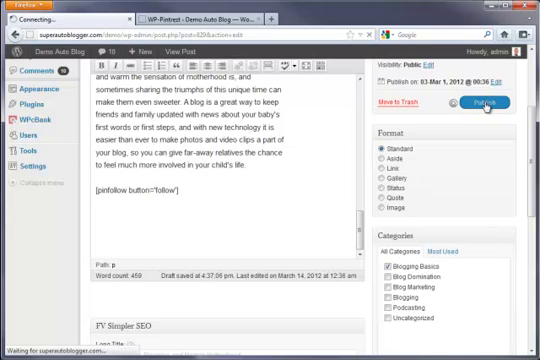
pyautogui.click(488, 102)
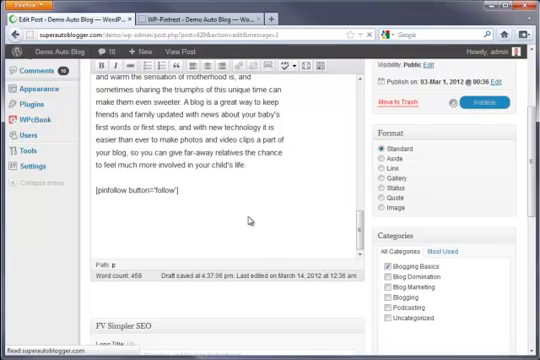
pyautogui.click(464, 104)
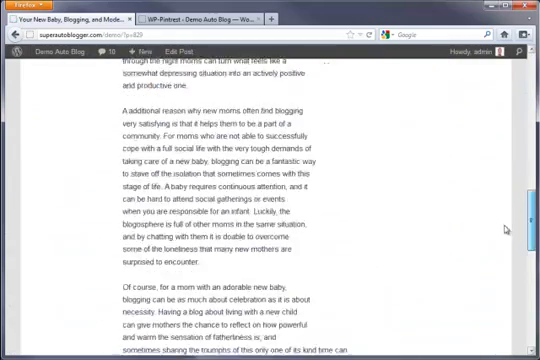
pyautogui.scroll(-3)
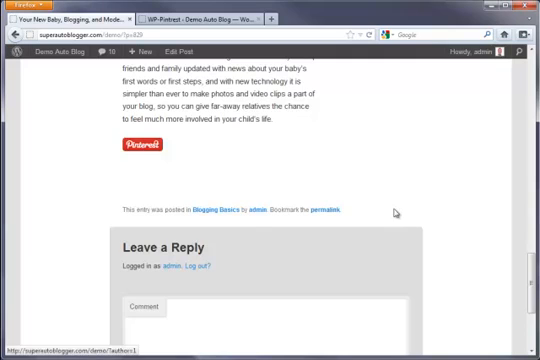
pyautogui.scroll(3)
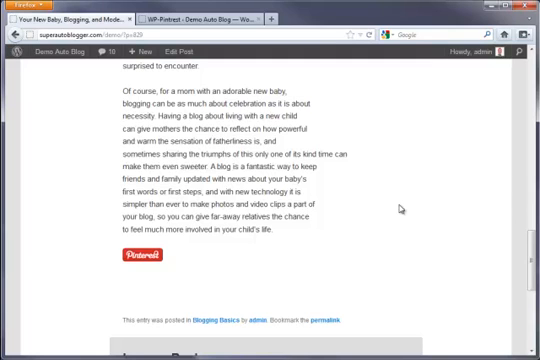
pyautogui.scroll(3)
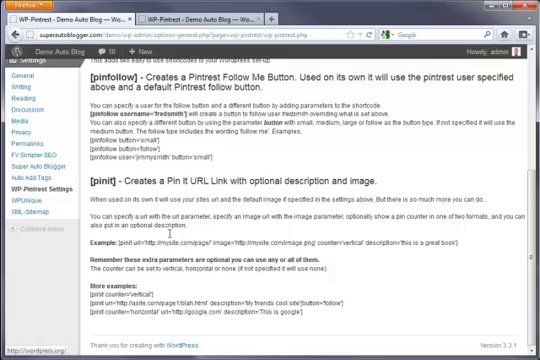
pyautogui.moveTo(410, 292)
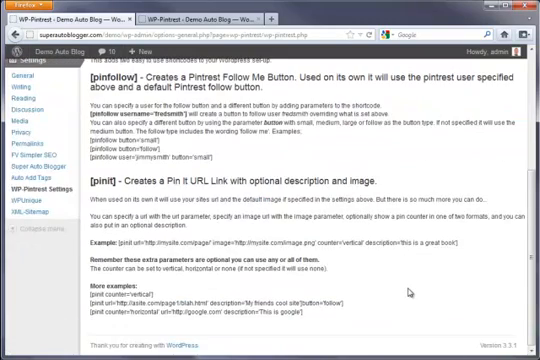
# Step: Scroll the WP Pintrest settings page up to the saved username and default image URL
pyautogui.scroll(3)
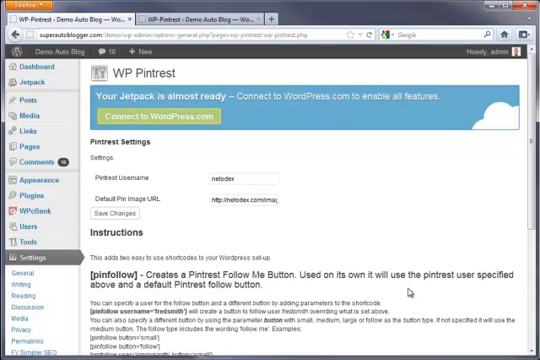